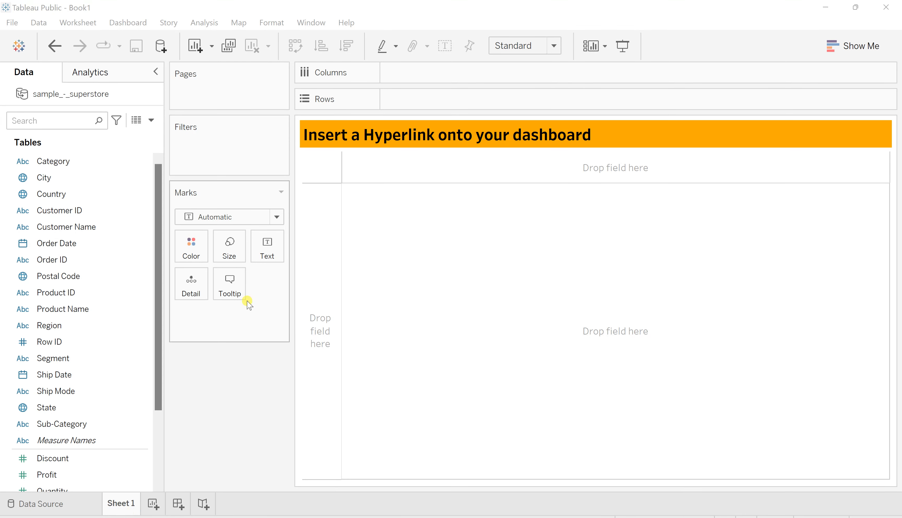
mouse_move(248, 388)
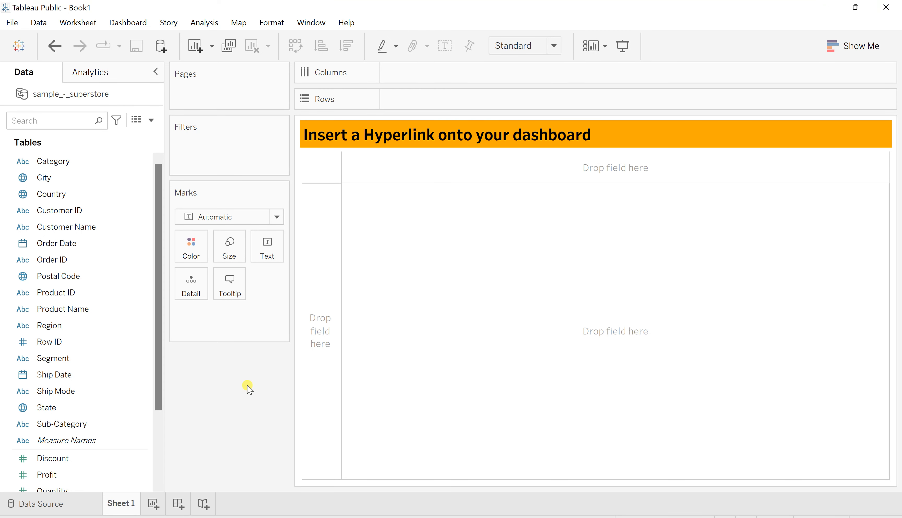
mouse_move(197, 32)
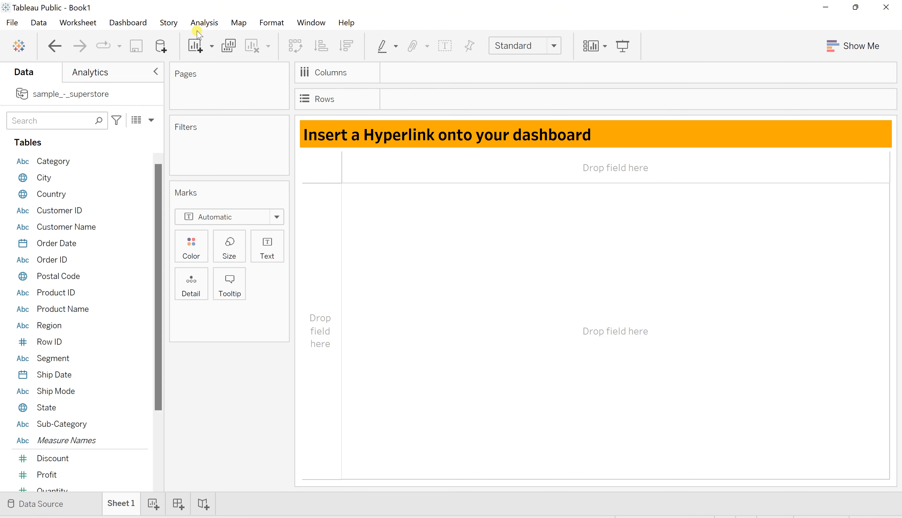
- Create a calculated field named Text returning the string "Click Me!!" and confirm it
click(204, 23)
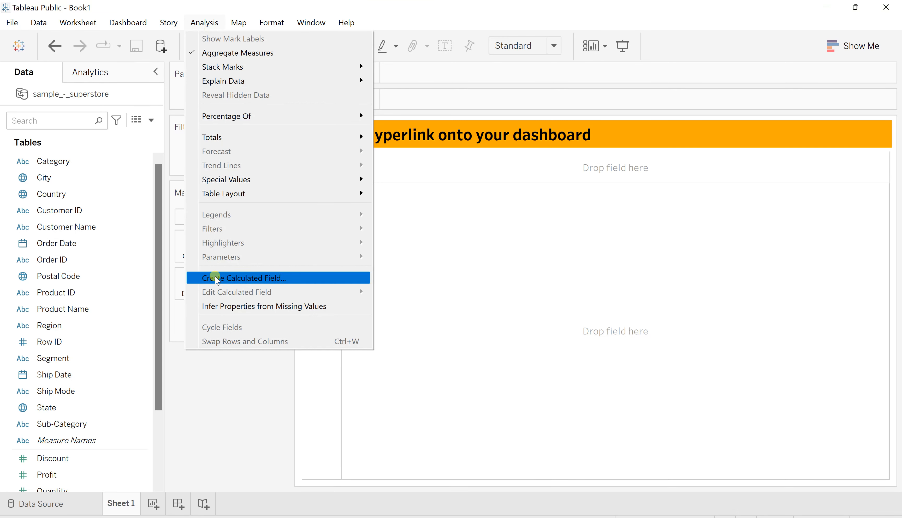
click(248, 278)
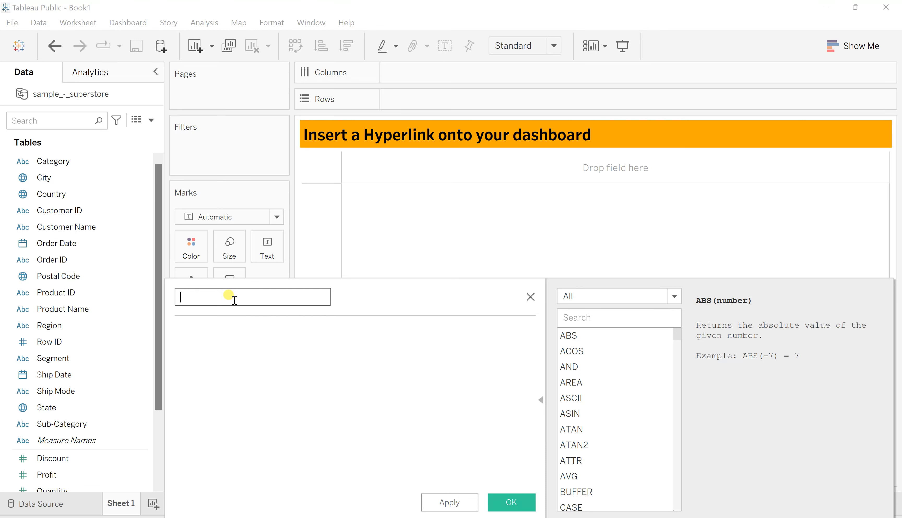
text(Text)
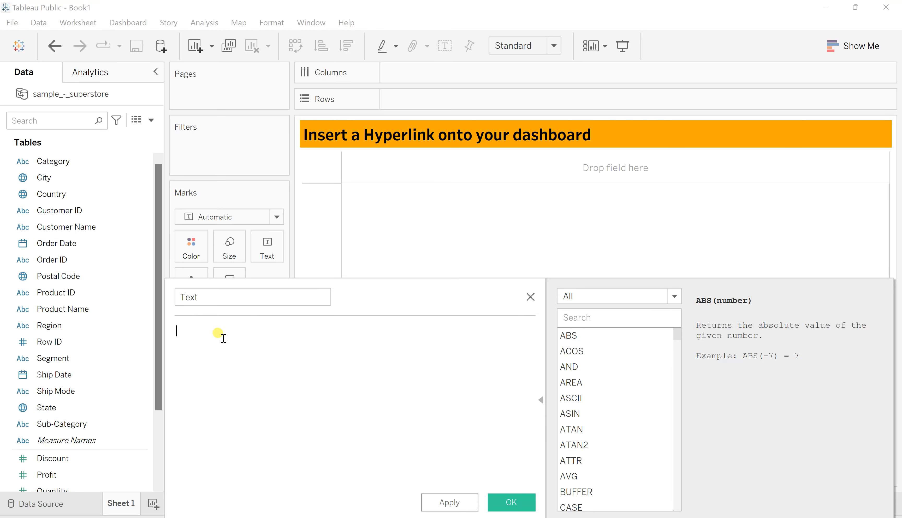
text("C)
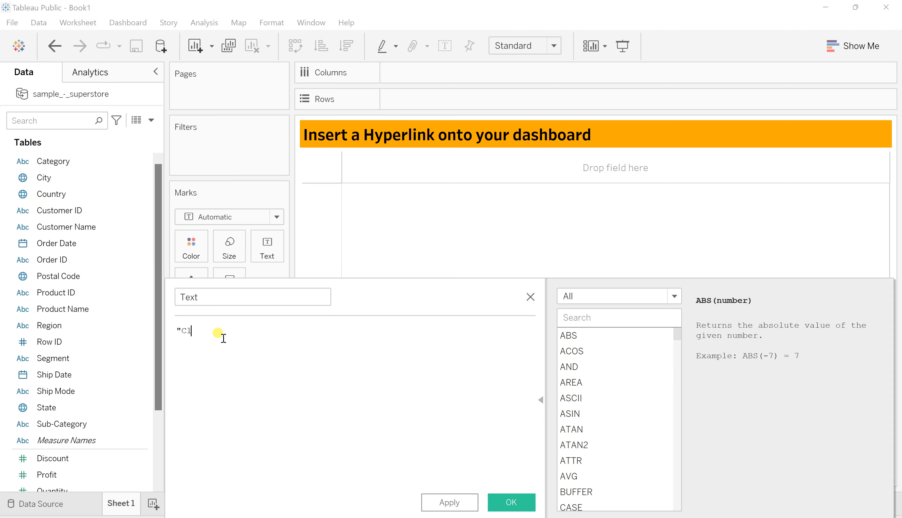
text(lick Me!!)
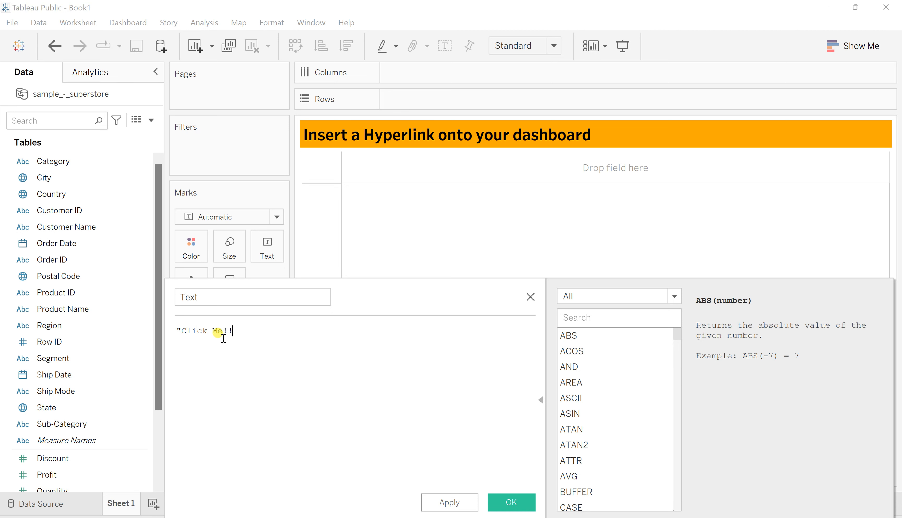
text(")
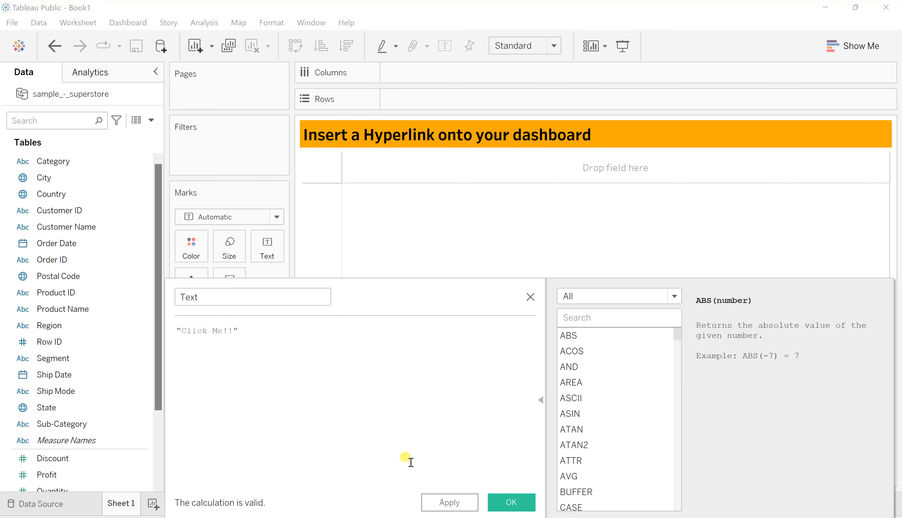
click(511, 503)
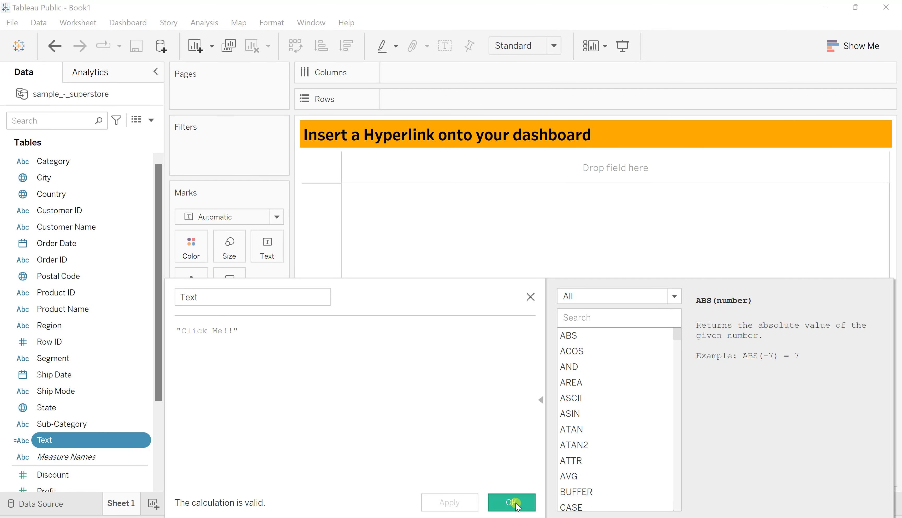
click(511, 502)
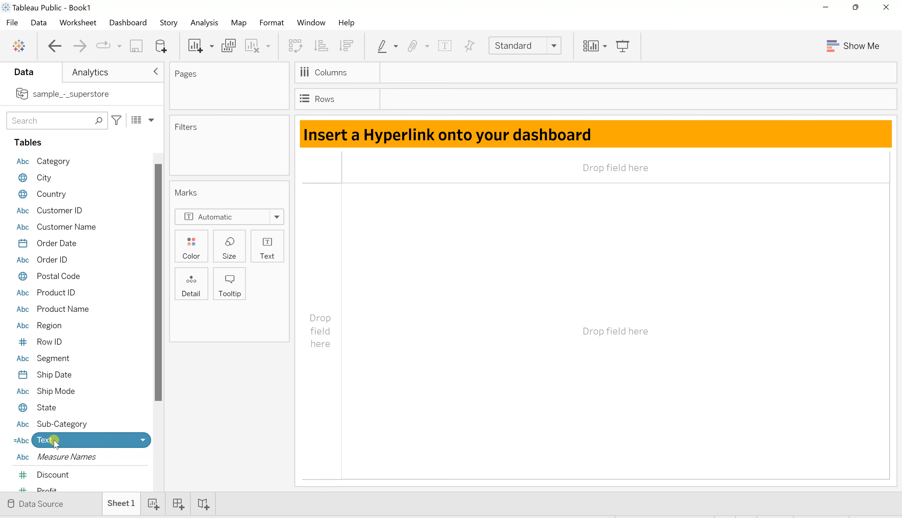
- Put the Text field on the Text mark so the sheet shows Click Me!!, then select that mark
drag(55, 440, 265, 285)
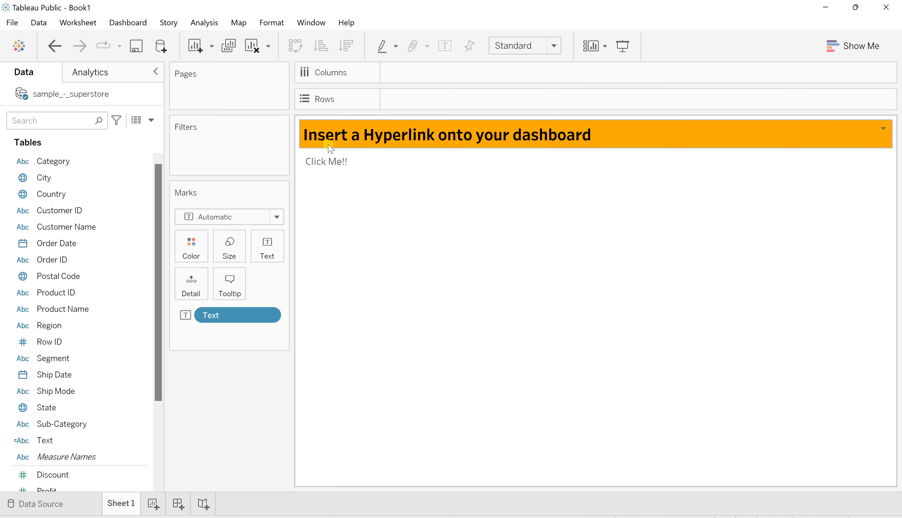
mouse_move(373, 357)
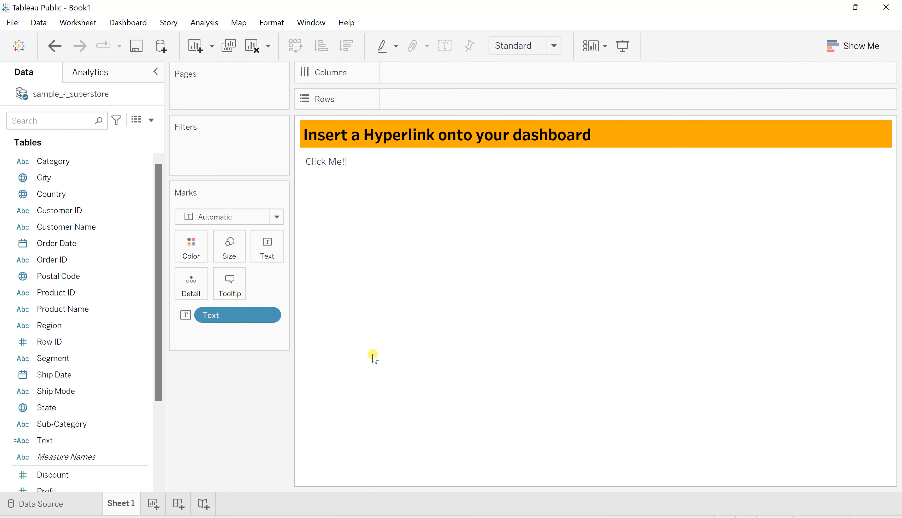
mouse_move(328, 162)
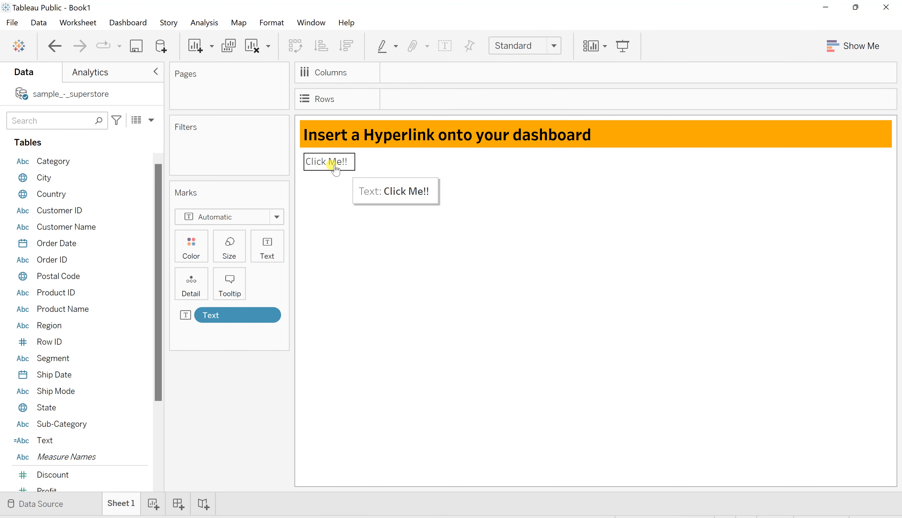
click(328, 162)
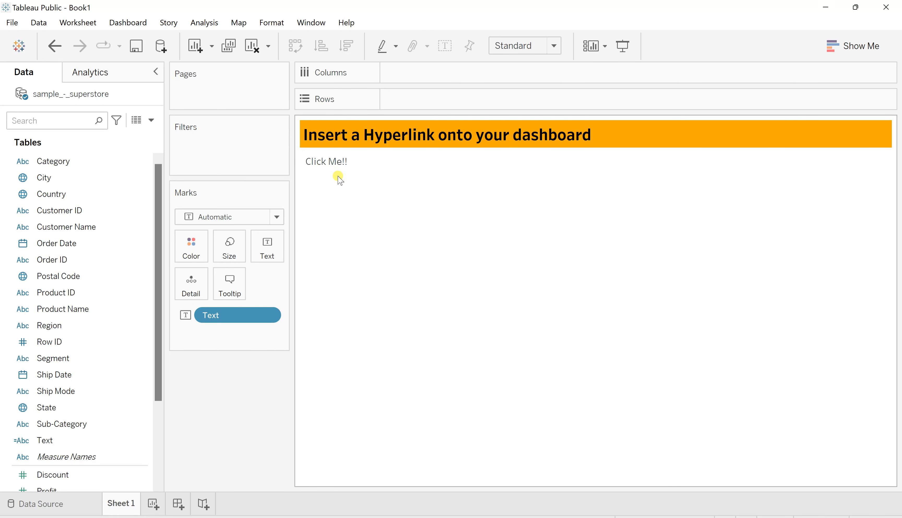
mouse_move(328, 161)
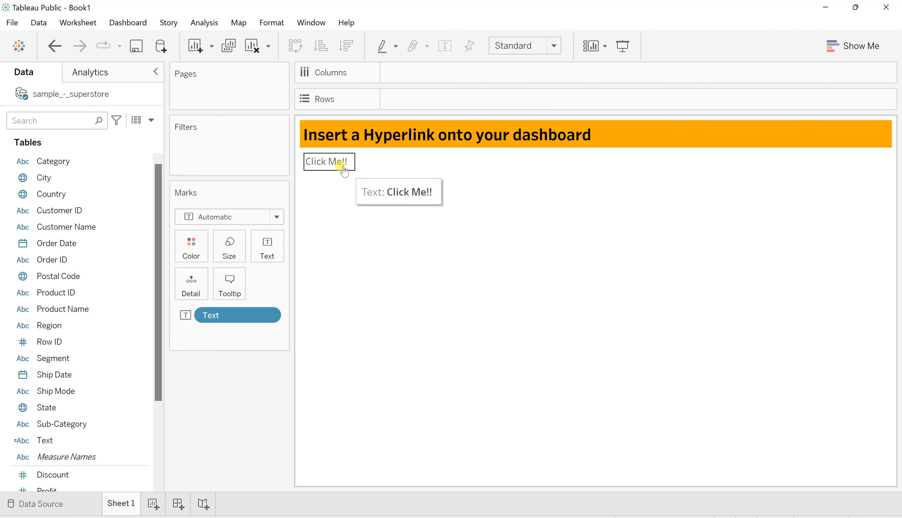
- Set the Default Pane shading to light gray behind the Click Me!! cell
click(328, 162)
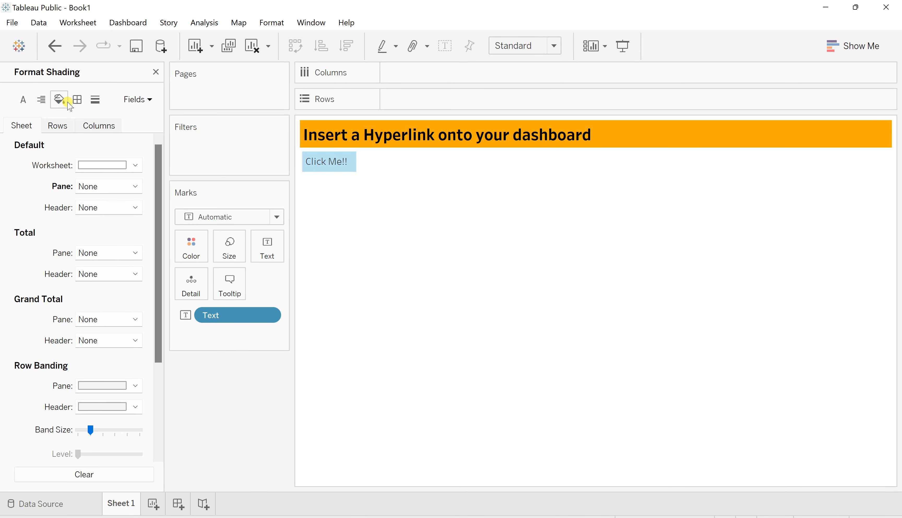
mouse_move(51, 265)
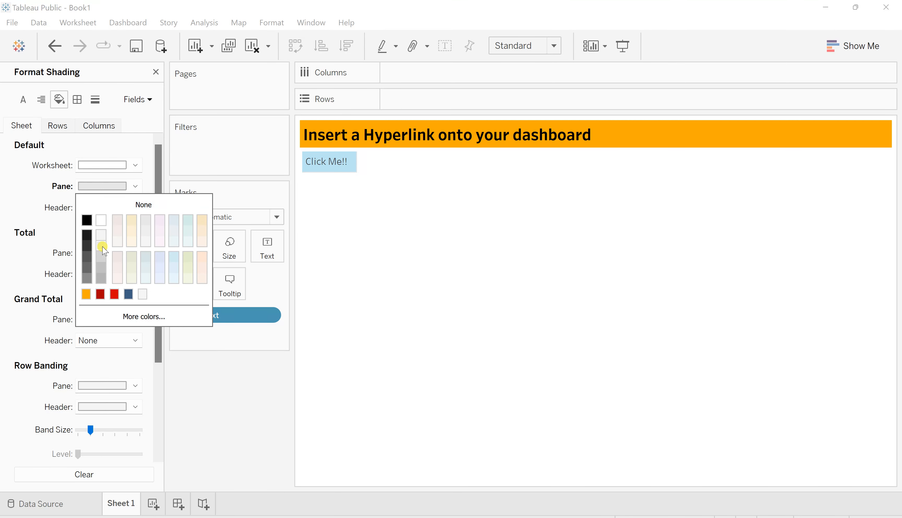
click(101, 235)
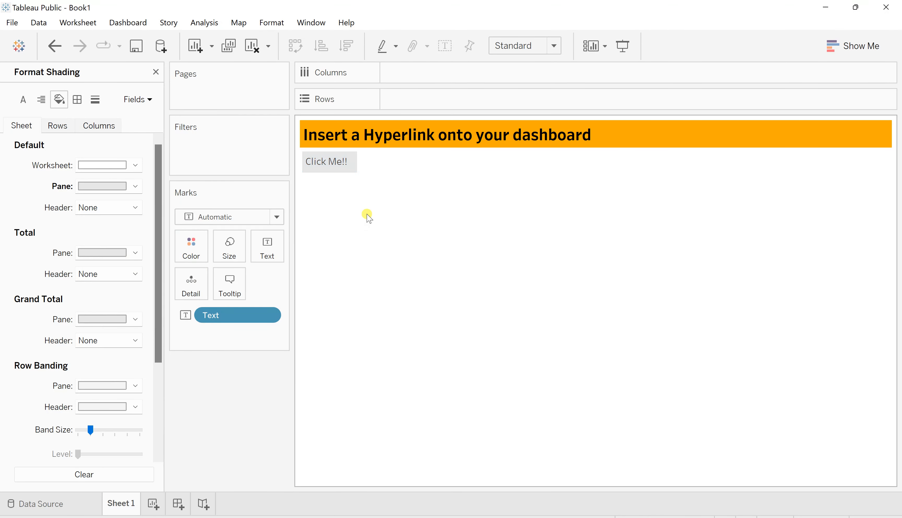
mouse_move(378, 334)
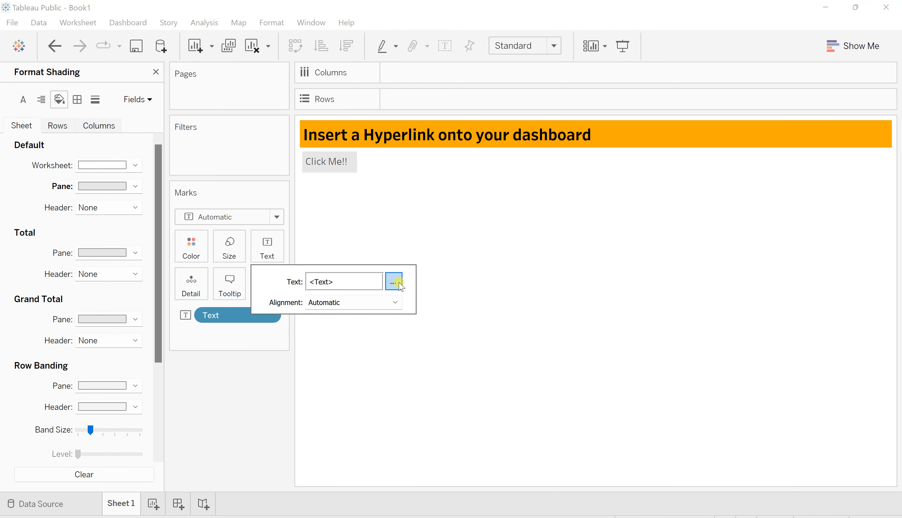
- Format the Click Me!! label as bold, underlined Tableau Semibold at size 10, like a hyperlink
click(395, 281)
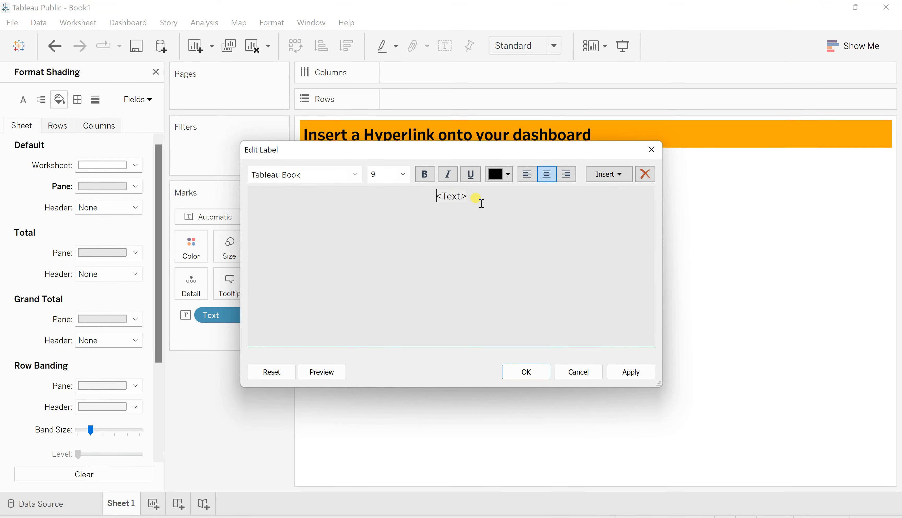
click(355, 174)
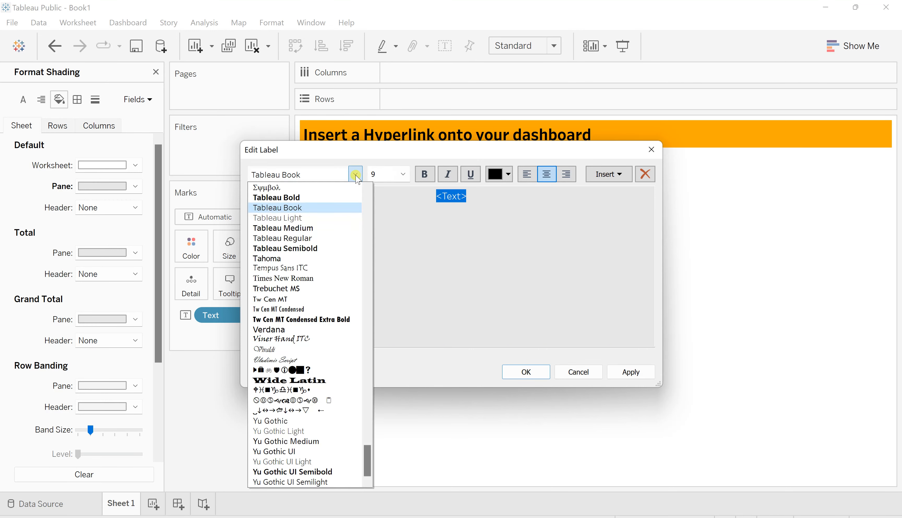
mouse_move(323, 251)
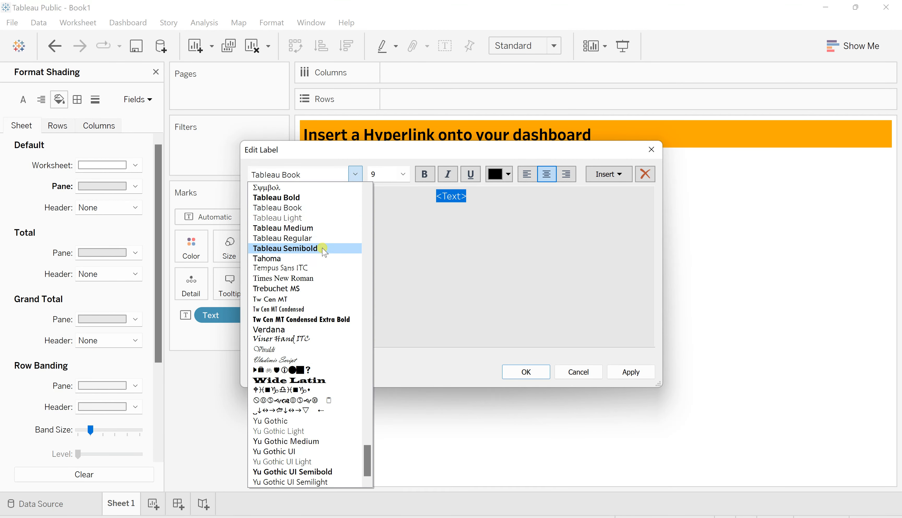
click(285, 249)
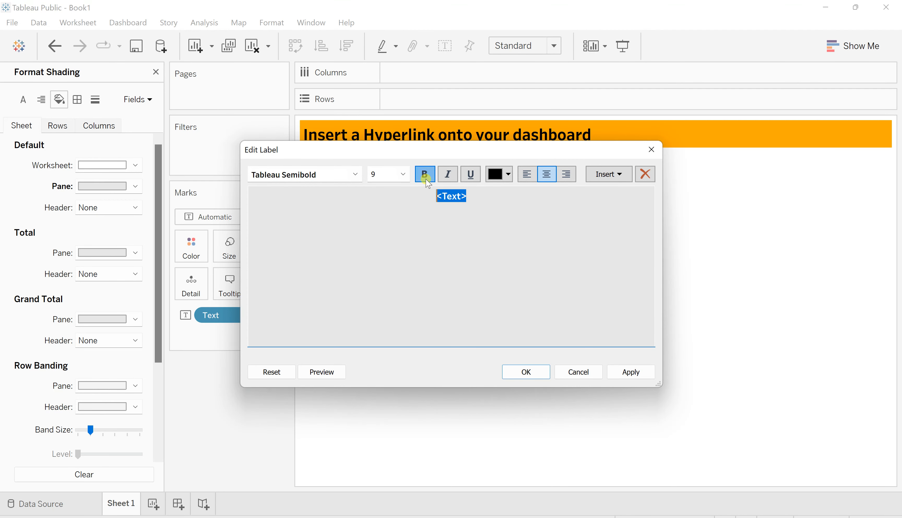
click(402, 174)
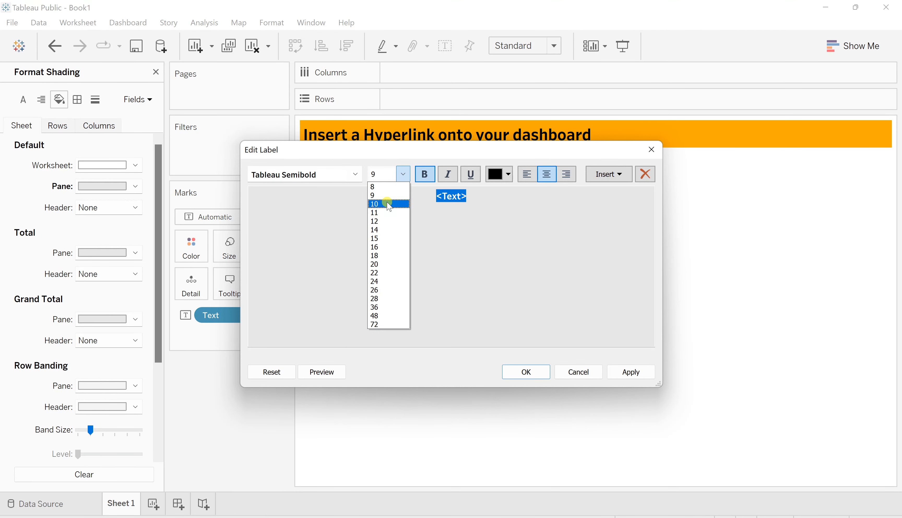
click(374, 204)
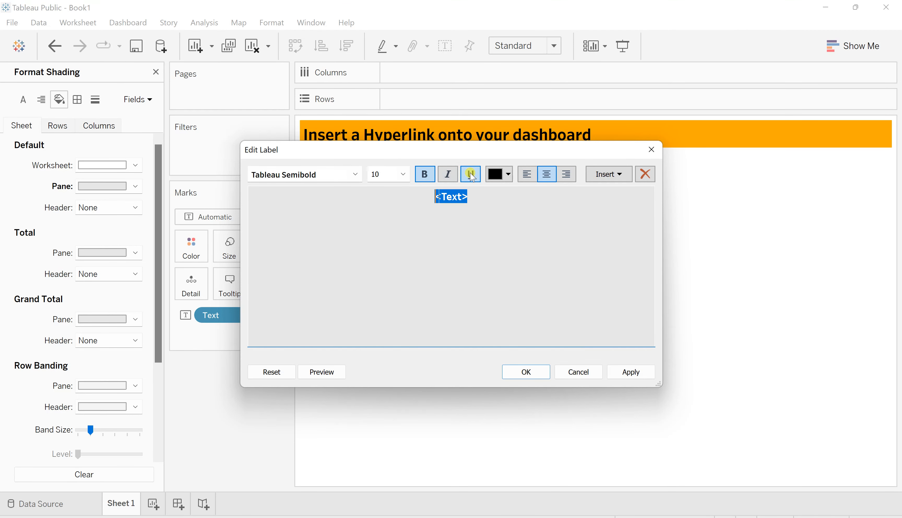
mouse_move(470, 175)
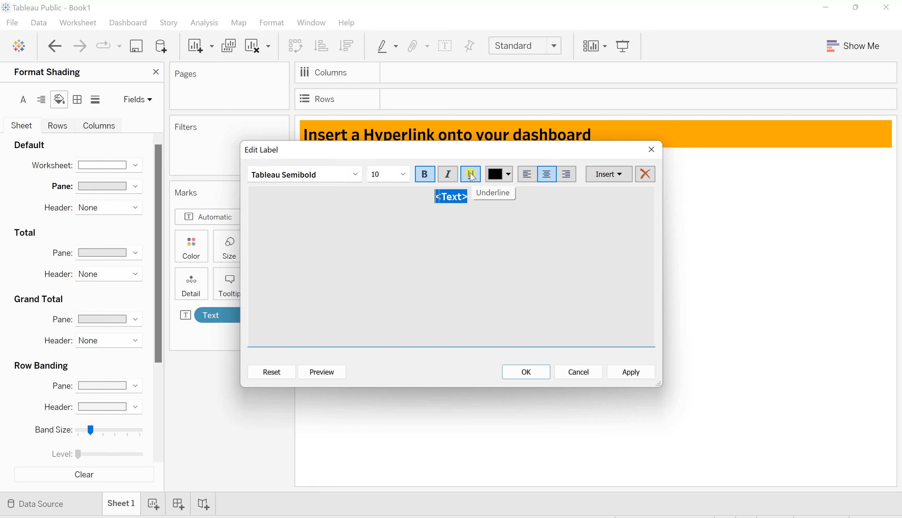
click(470, 174)
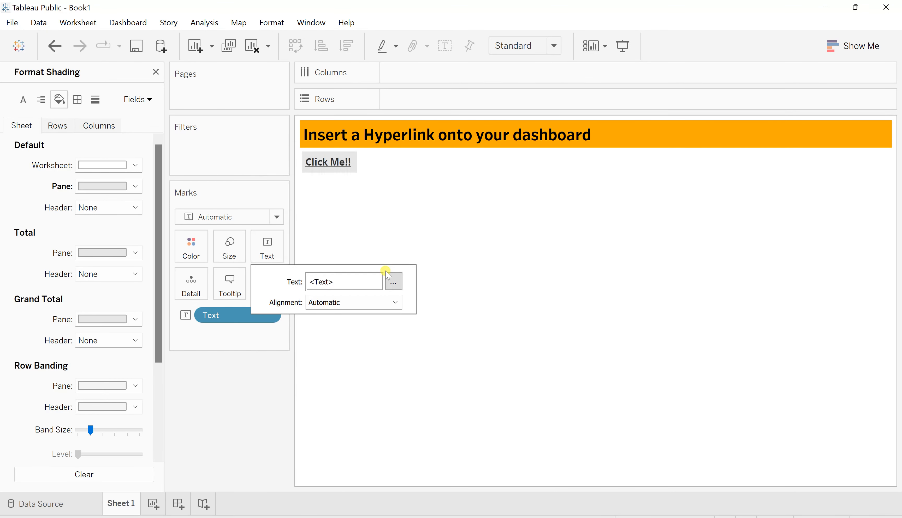
mouse_move(455, 229)
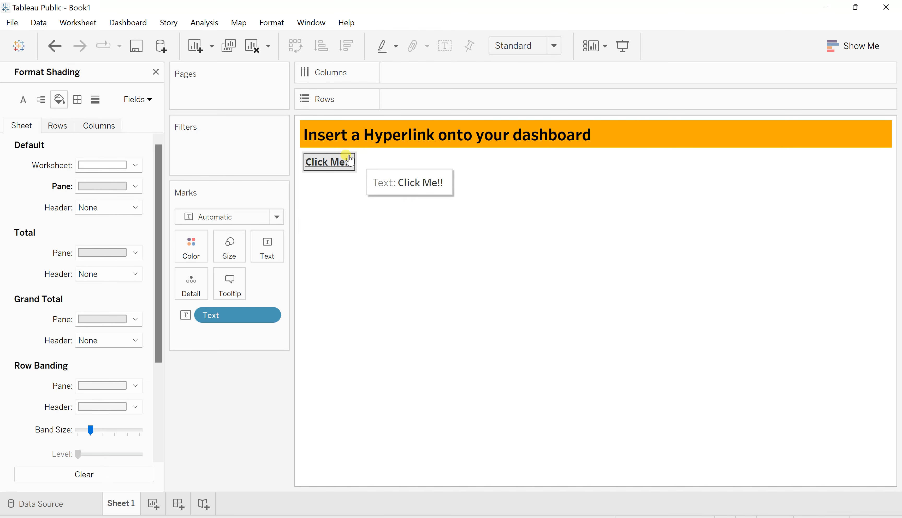
mouse_move(370, 213)
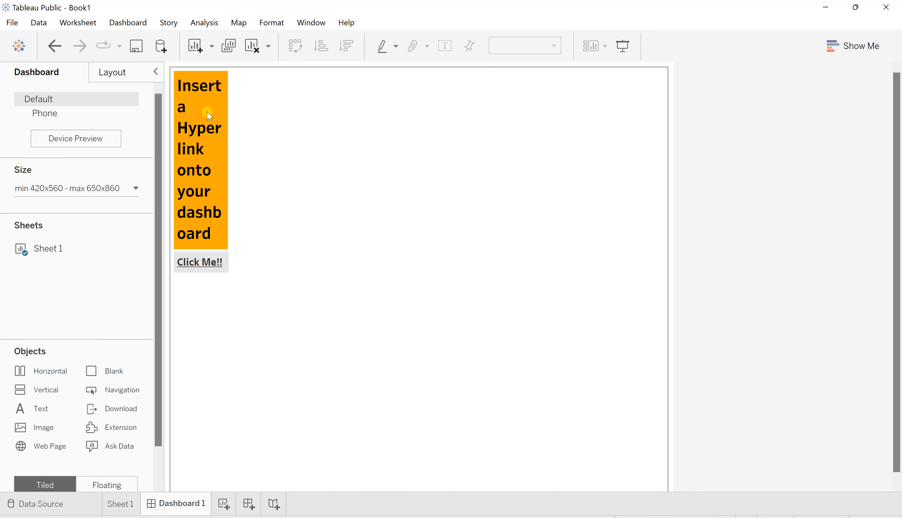
- Hide Sheet 1's title on the dashboard and select the Click Me!! sheet
right_click(209, 115)
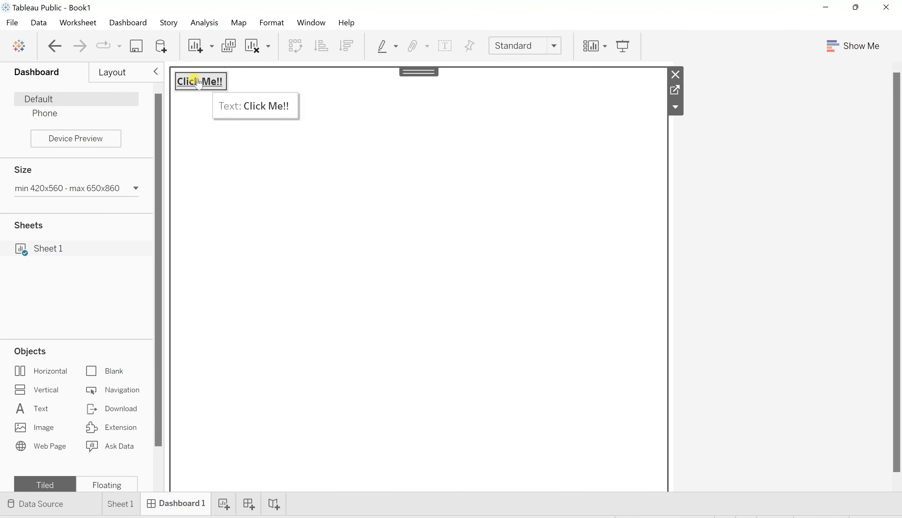
click(200, 80)
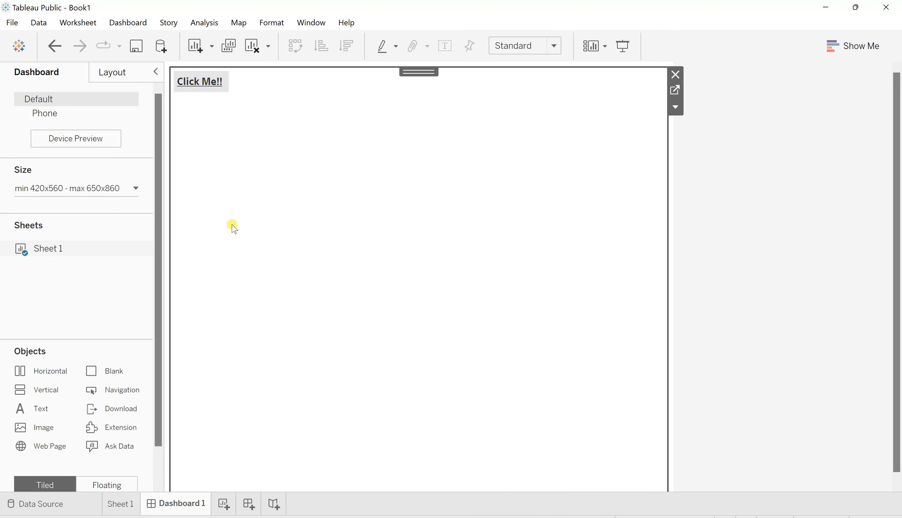
- Bring up the dashboard's Actions dialog and the Add Action list of action types
click(127, 23)
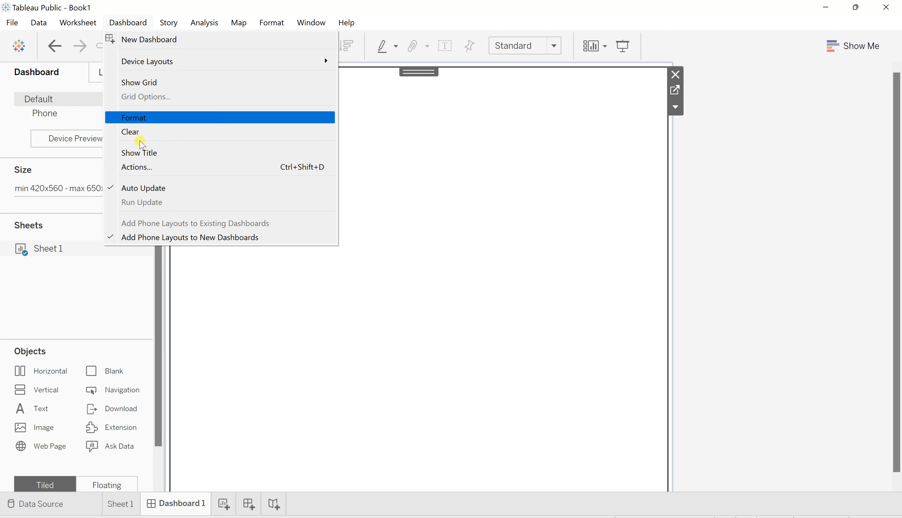
mouse_move(151, 169)
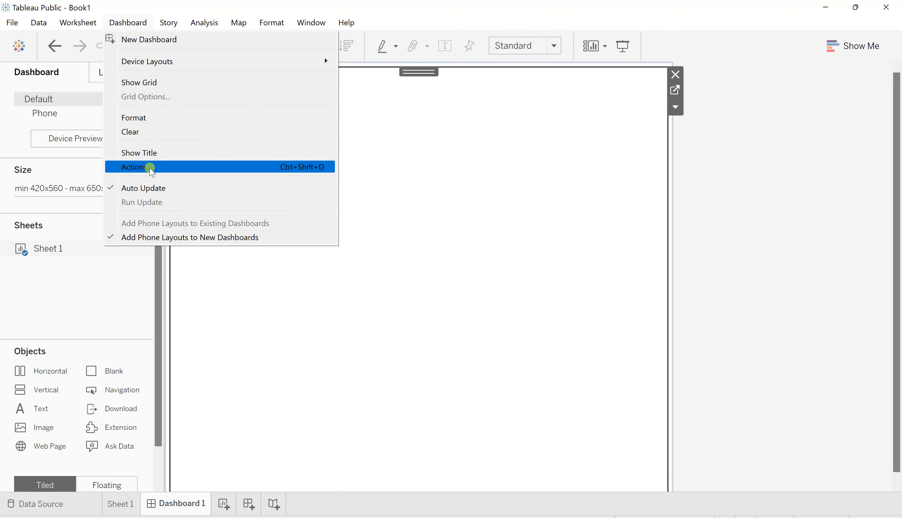
click(134, 167)
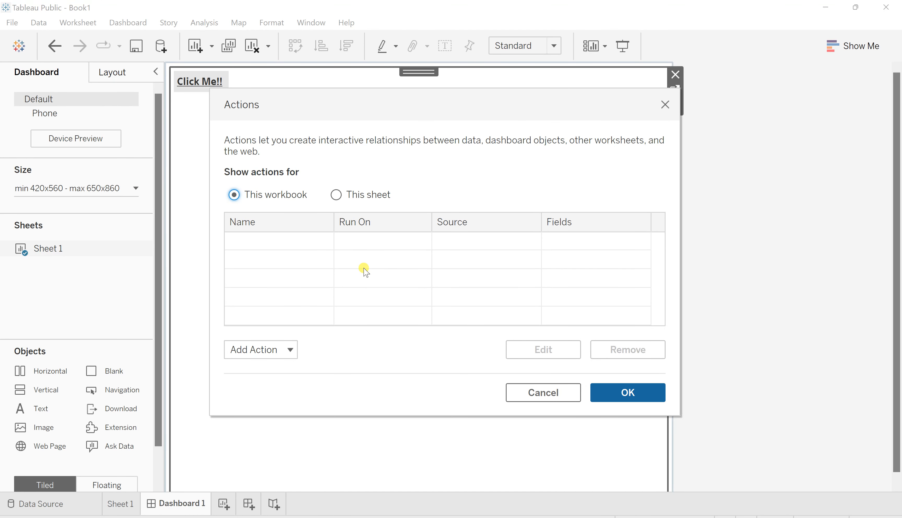
click(260, 350)
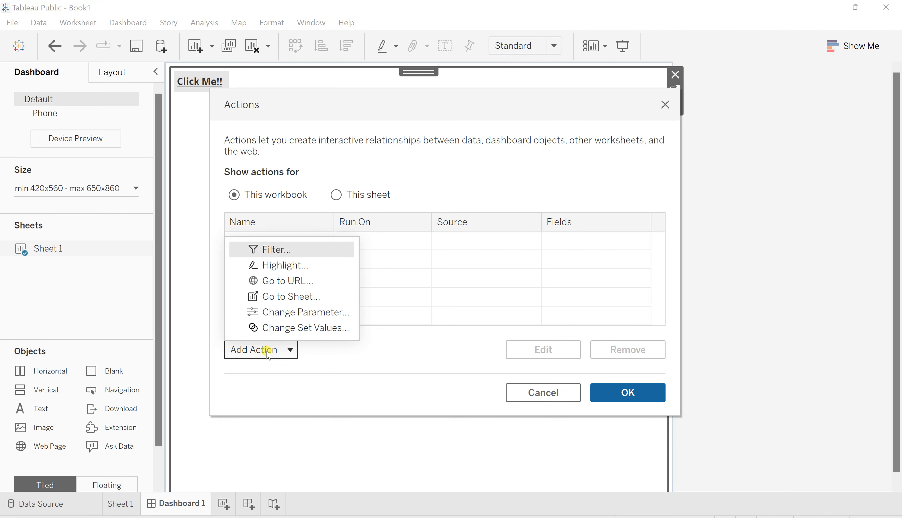
mouse_move(295, 282)
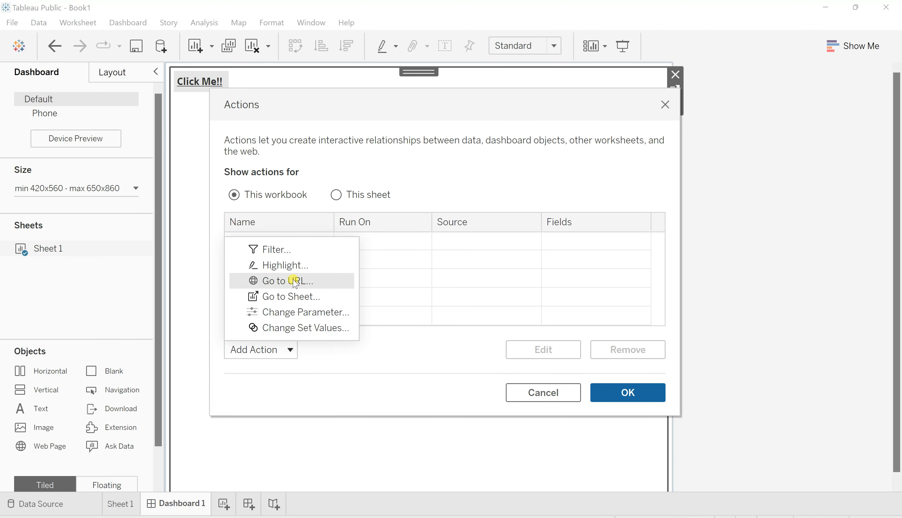
- Add a Go to URL action for Sheet 1 running on Select with a New Browser Tab target
click(287, 282)
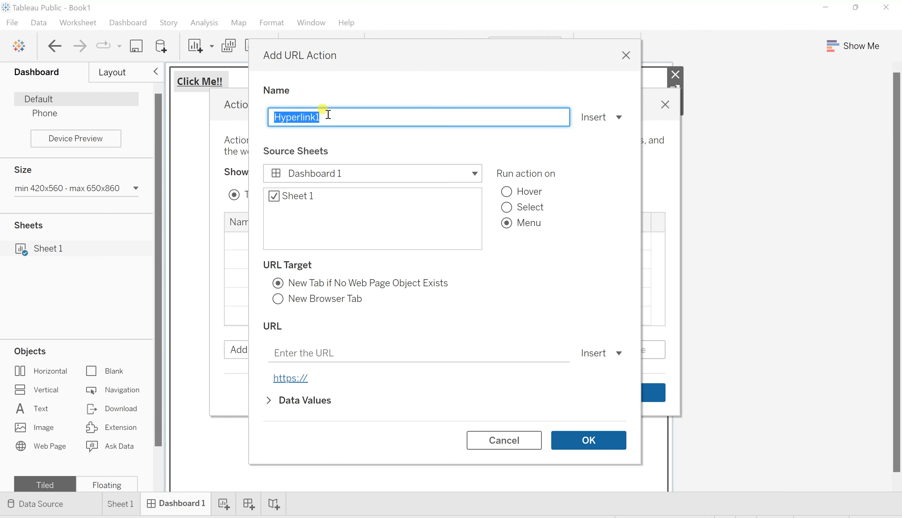
mouse_move(377, 110)
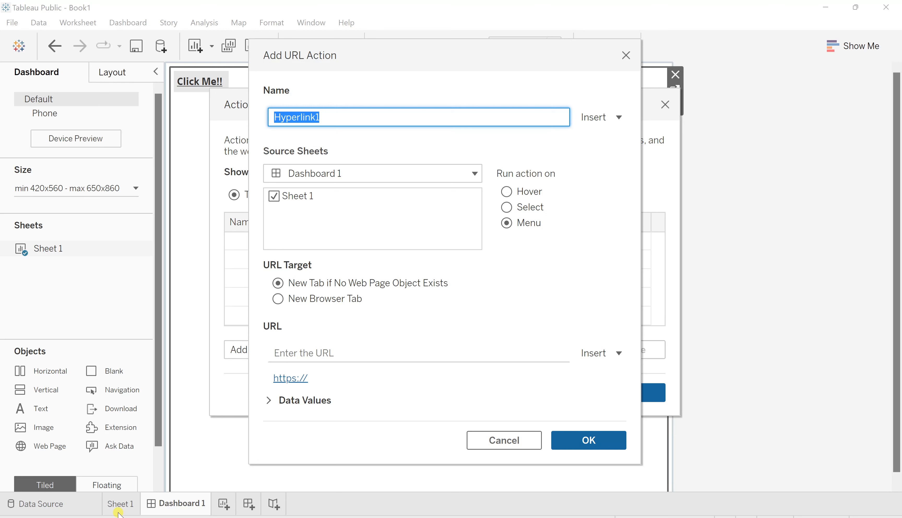
mouse_move(225, 72)
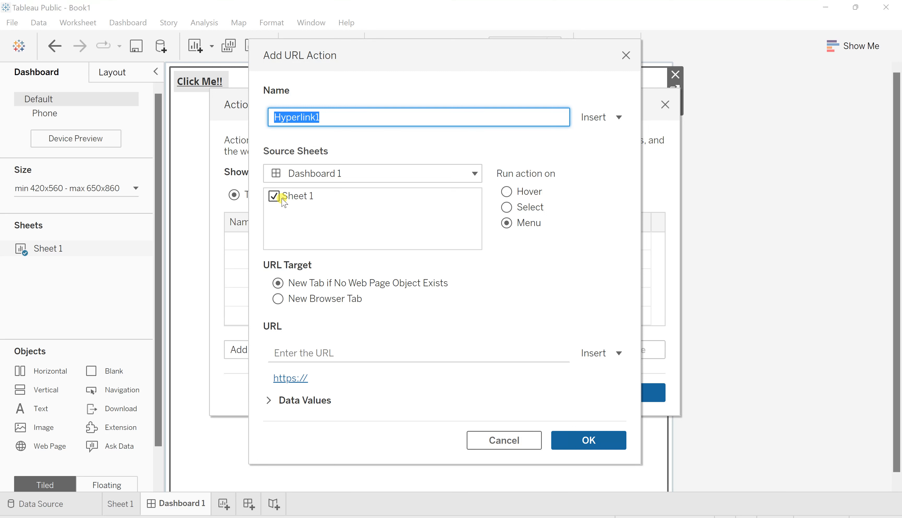
mouse_move(509, 180)
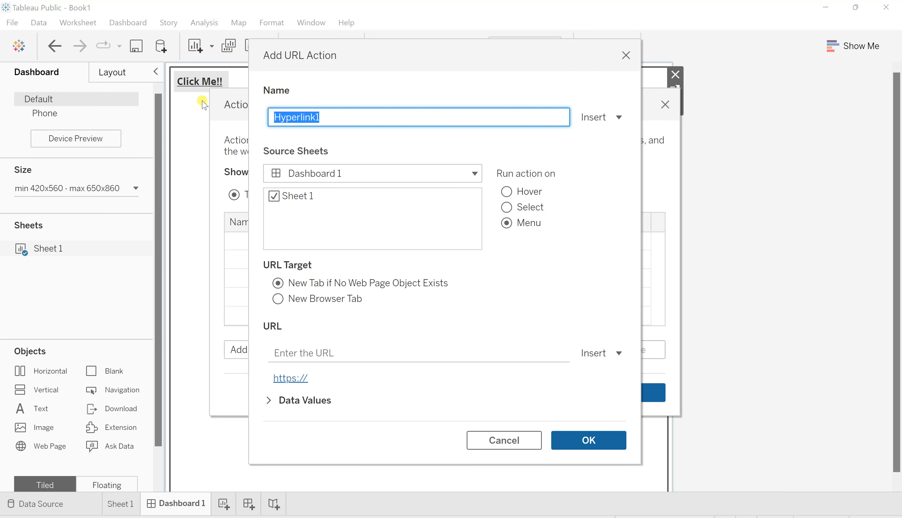
mouse_move(489, 166)
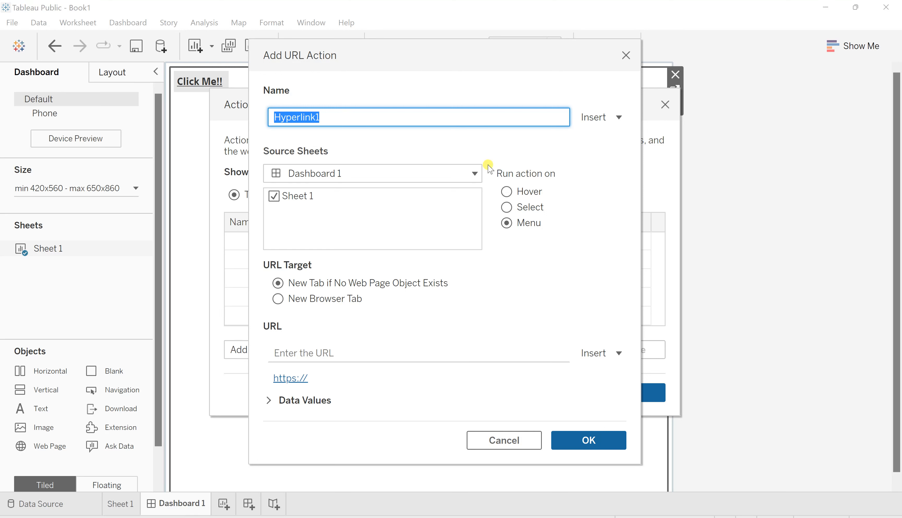
mouse_move(448, 159)
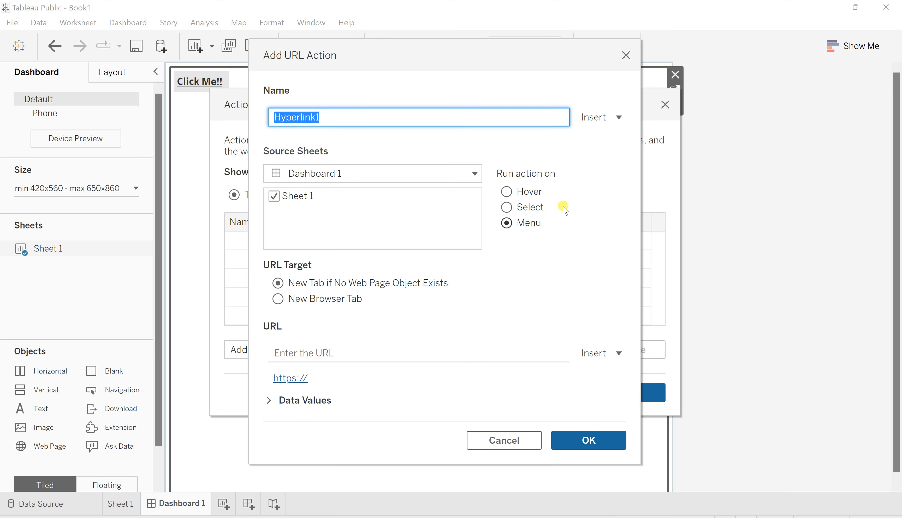
click(507, 208)
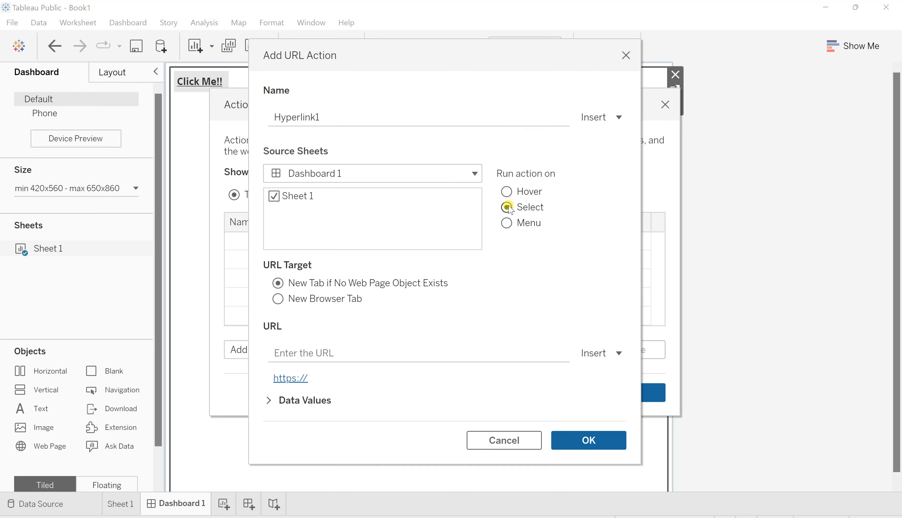
click(506, 208)
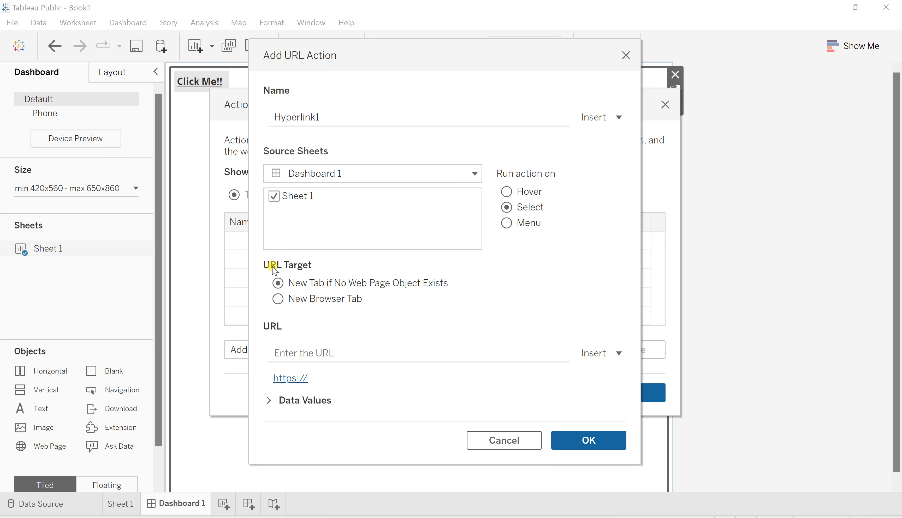
mouse_move(322, 275)
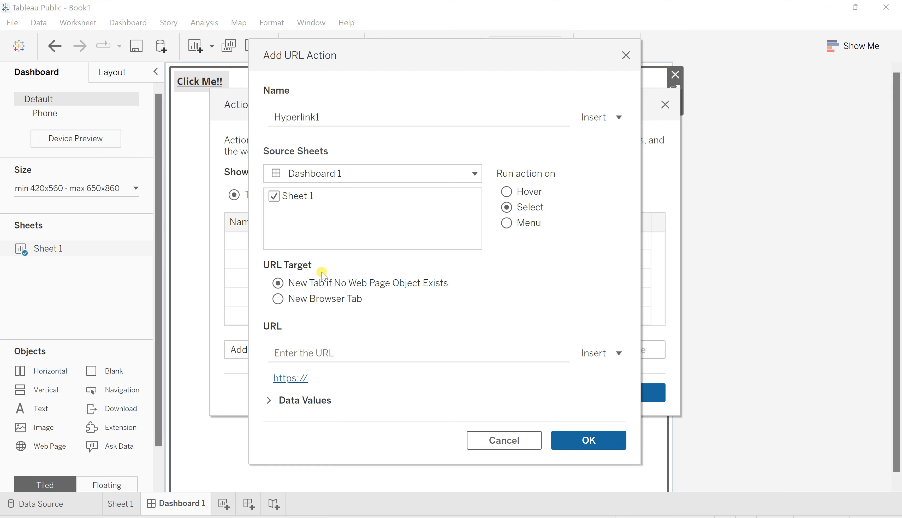
mouse_move(393, 297)
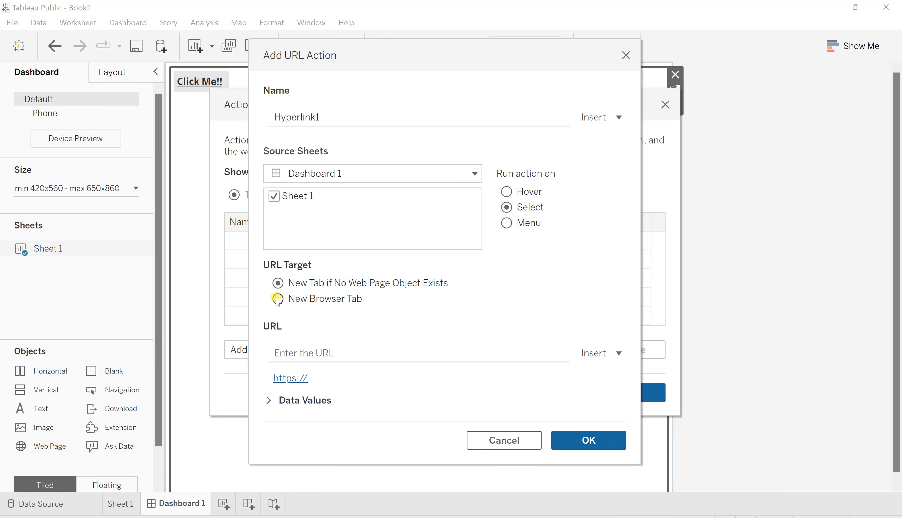
click(278, 299)
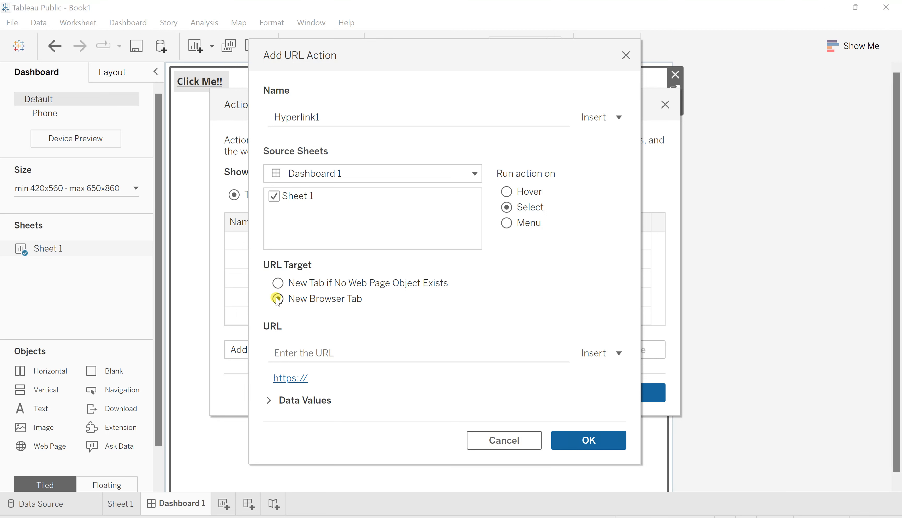
click(277, 299)
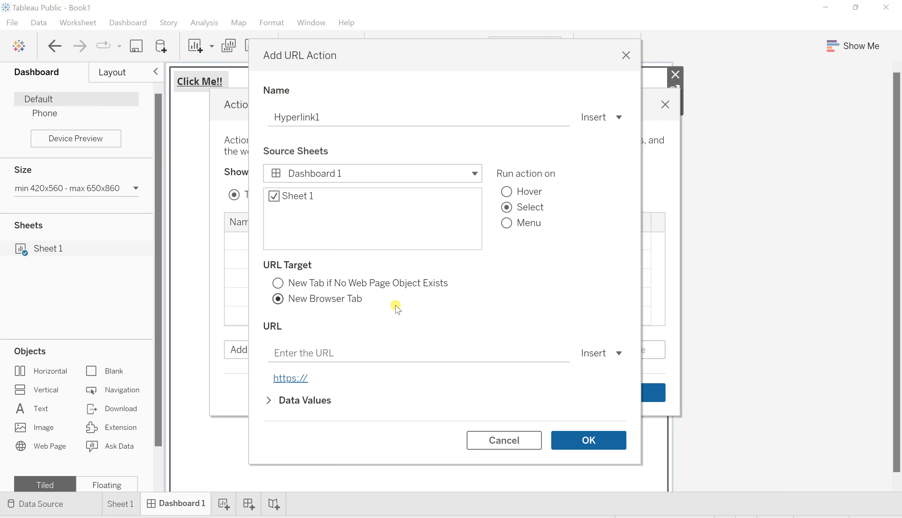
click(419, 354)
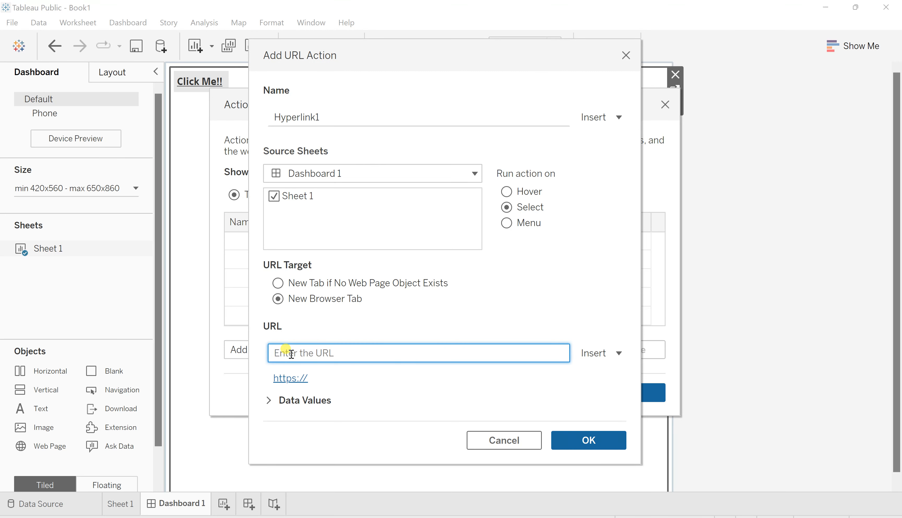
mouse_move(308, 438)
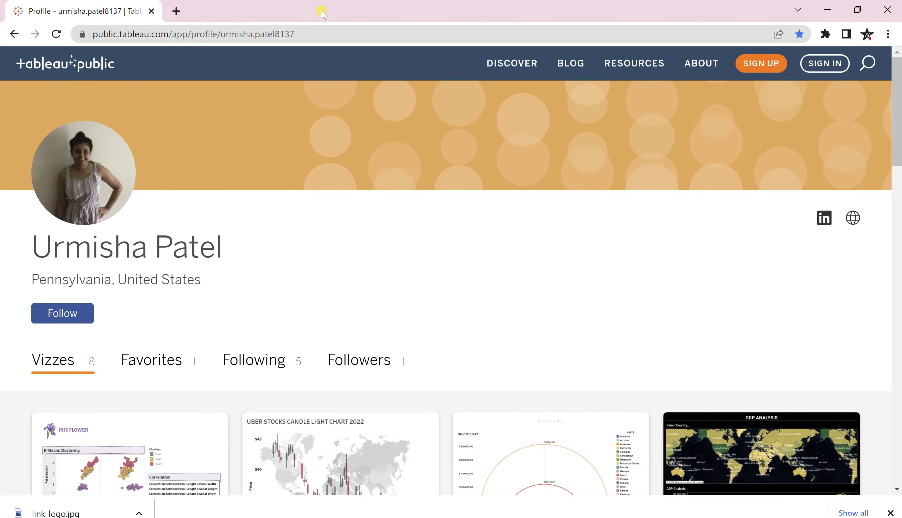
- Select the Tableau Public profile page address in Chrome's address bar to copy it
click(193, 34)
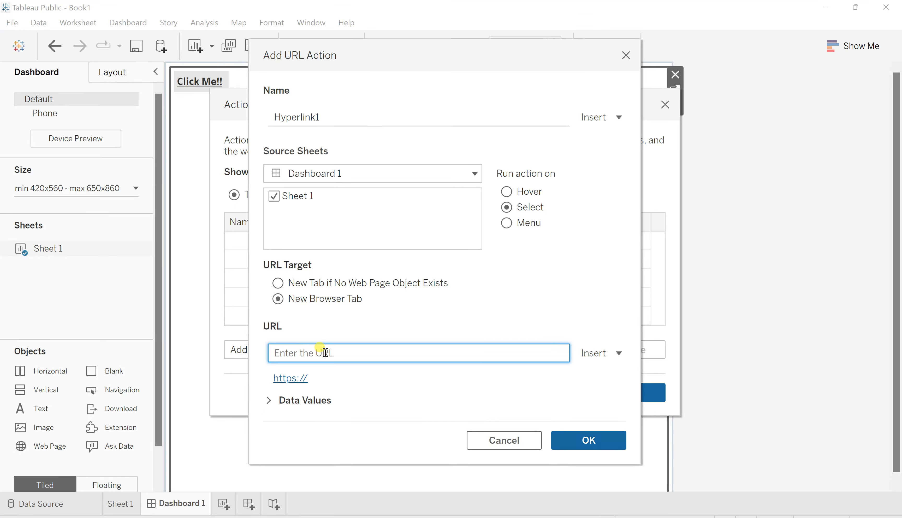
text(https://public.tableau.com/app/profile/urmisha.patel8137)
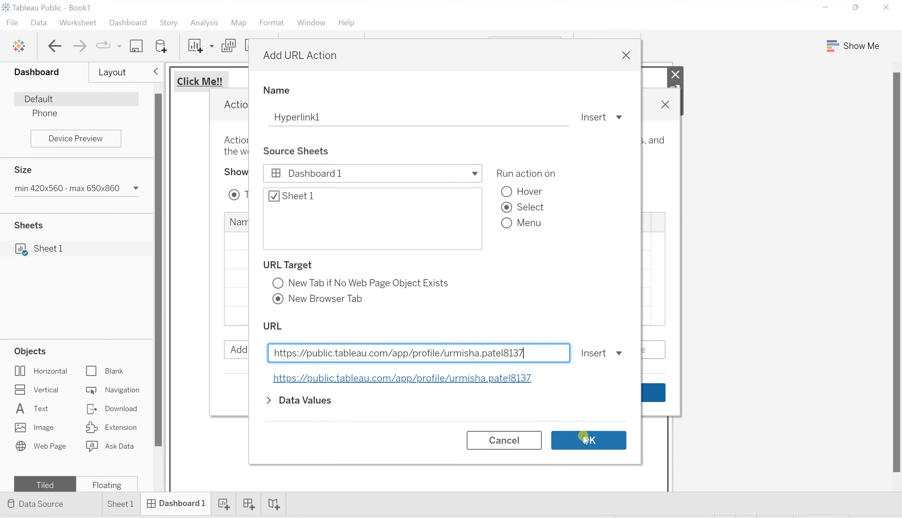
click(588, 440)
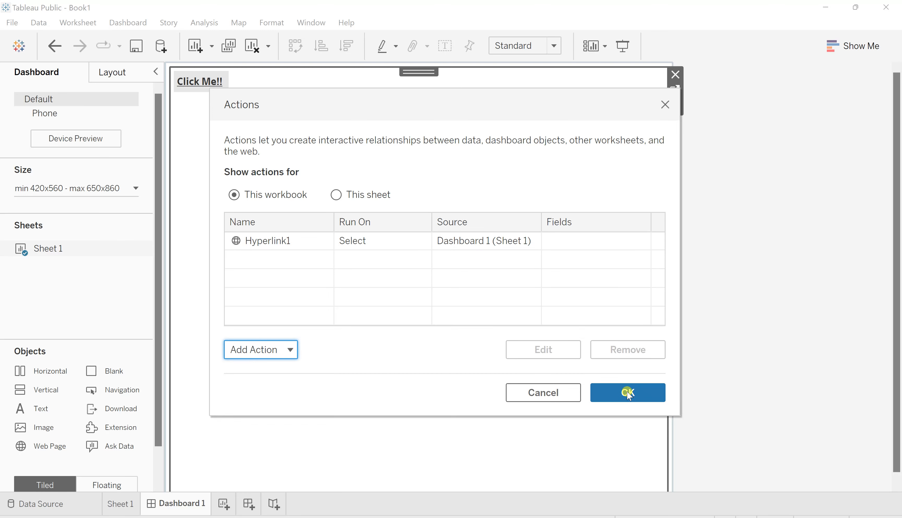
click(628, 393)
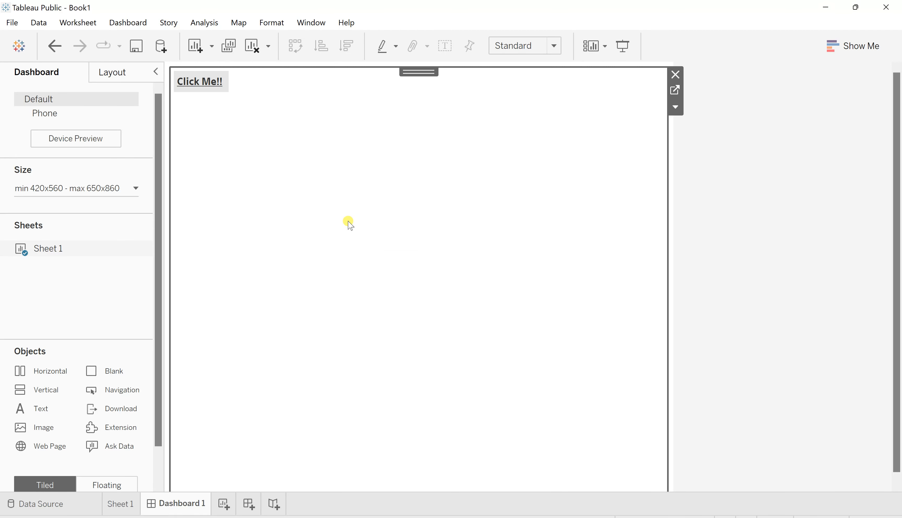
mouse_move(224, 110)
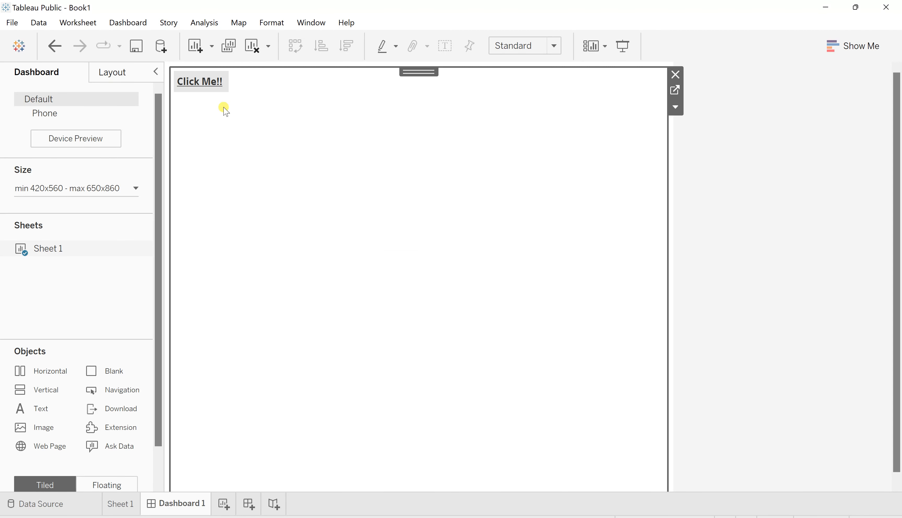